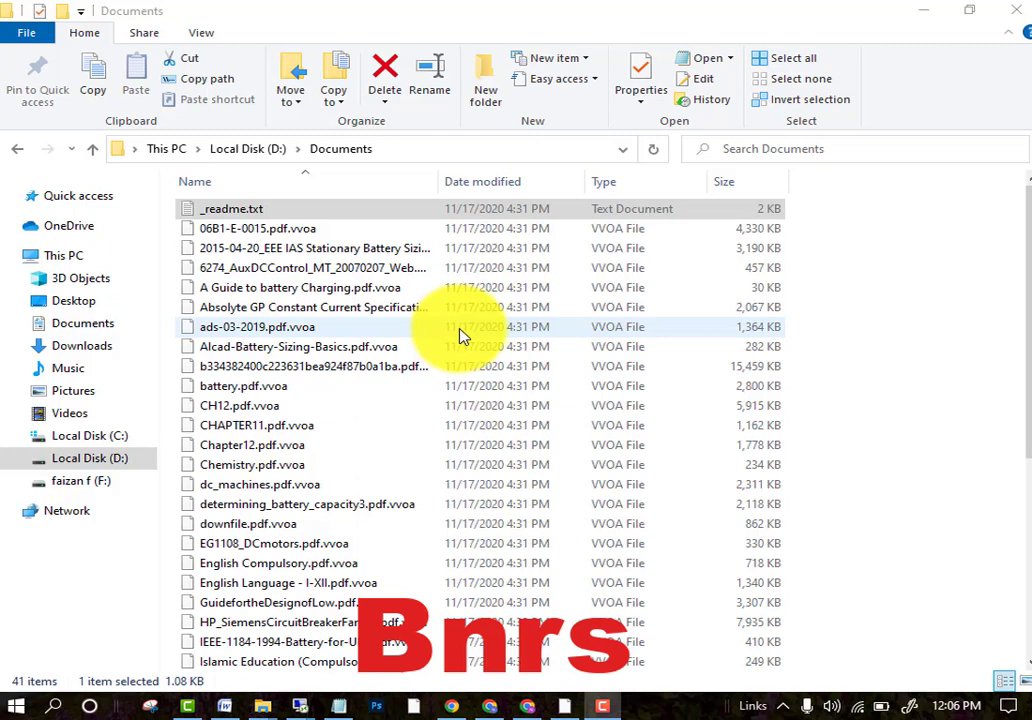
mouse_move(825, 440)
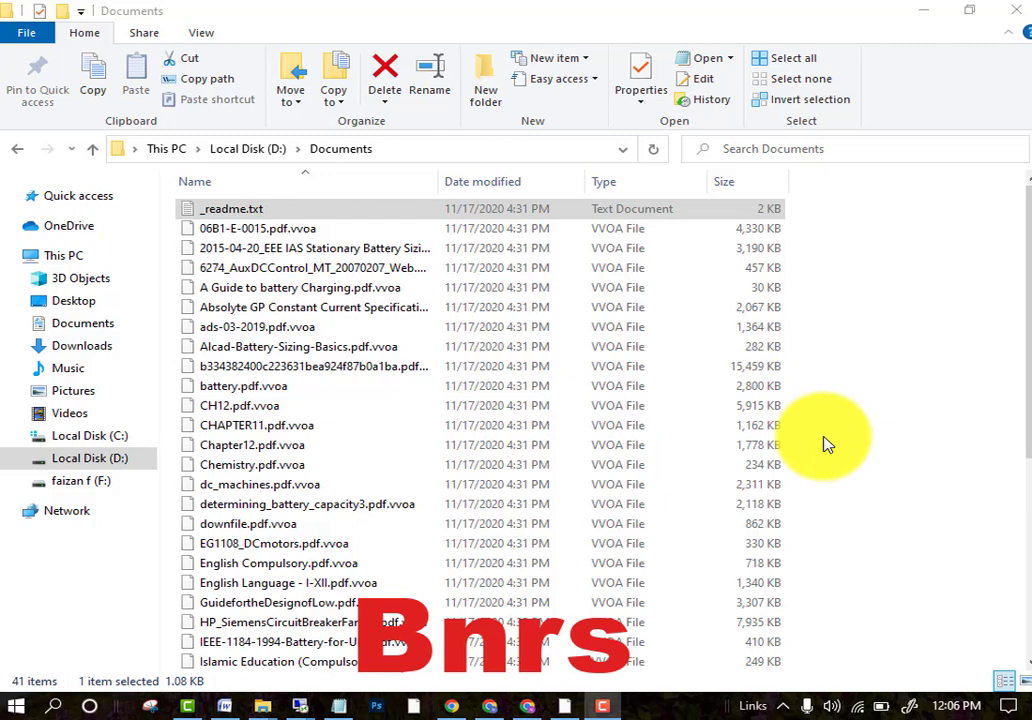
mouse_move(350, 327)
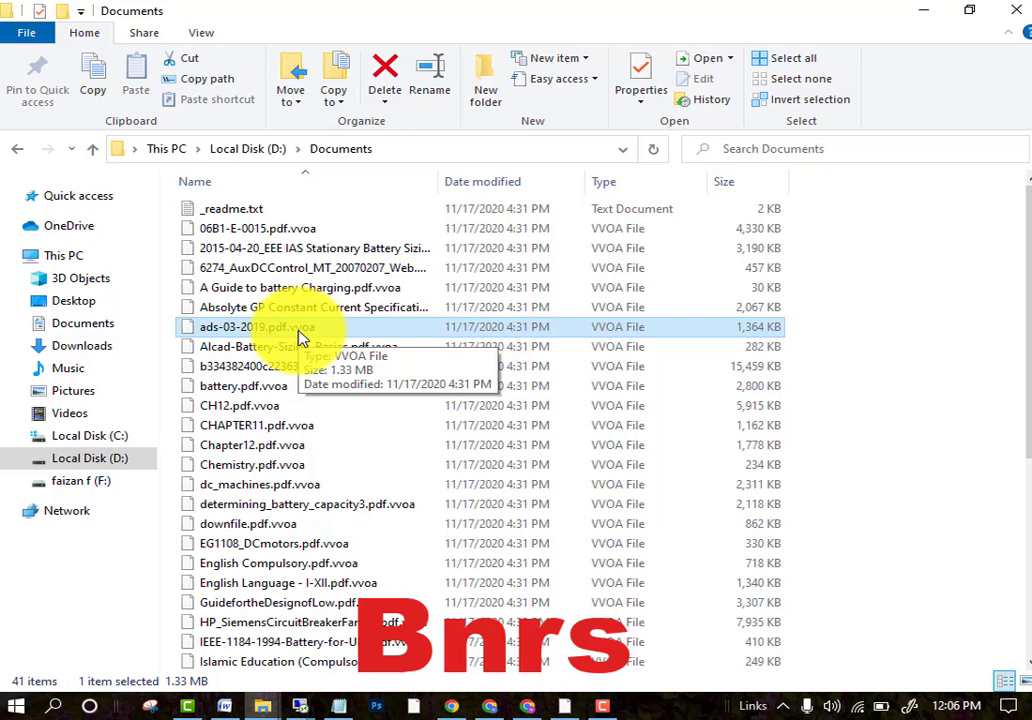
mouse_move(360, 444)
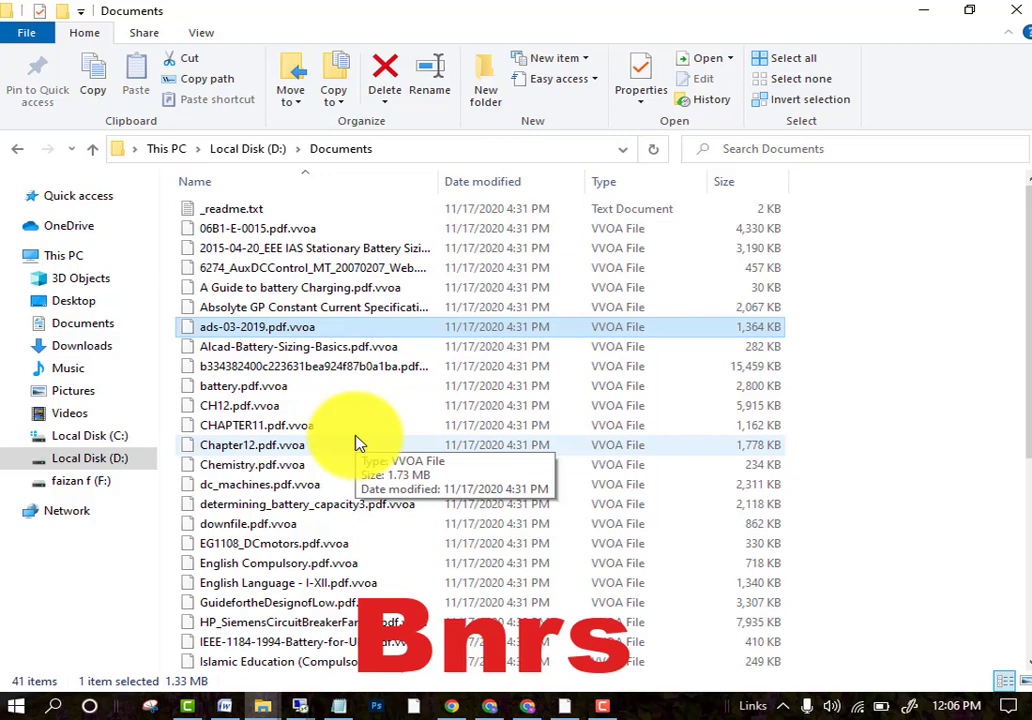
mouse_move(303, 453)
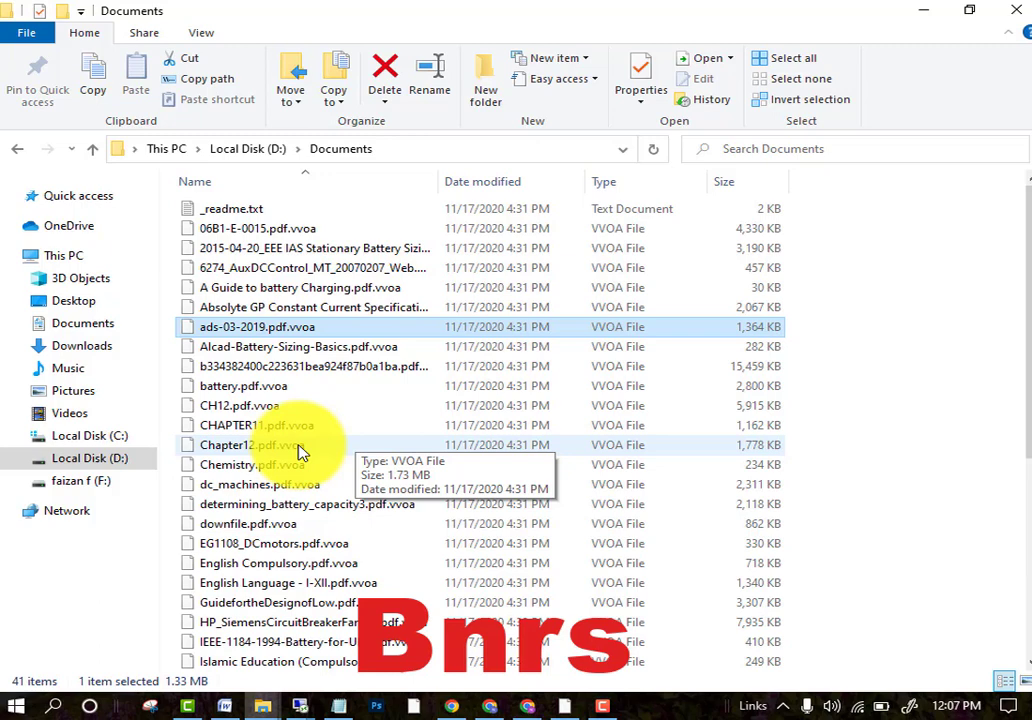
mouse_move(460, 543)
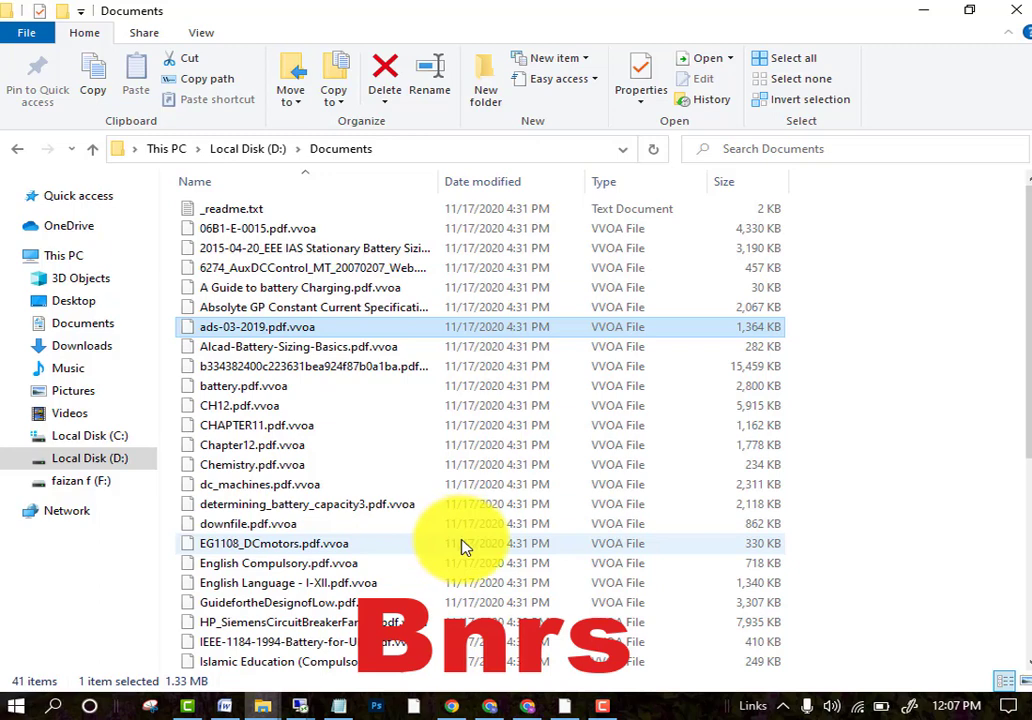
mouse_move(435, 464)
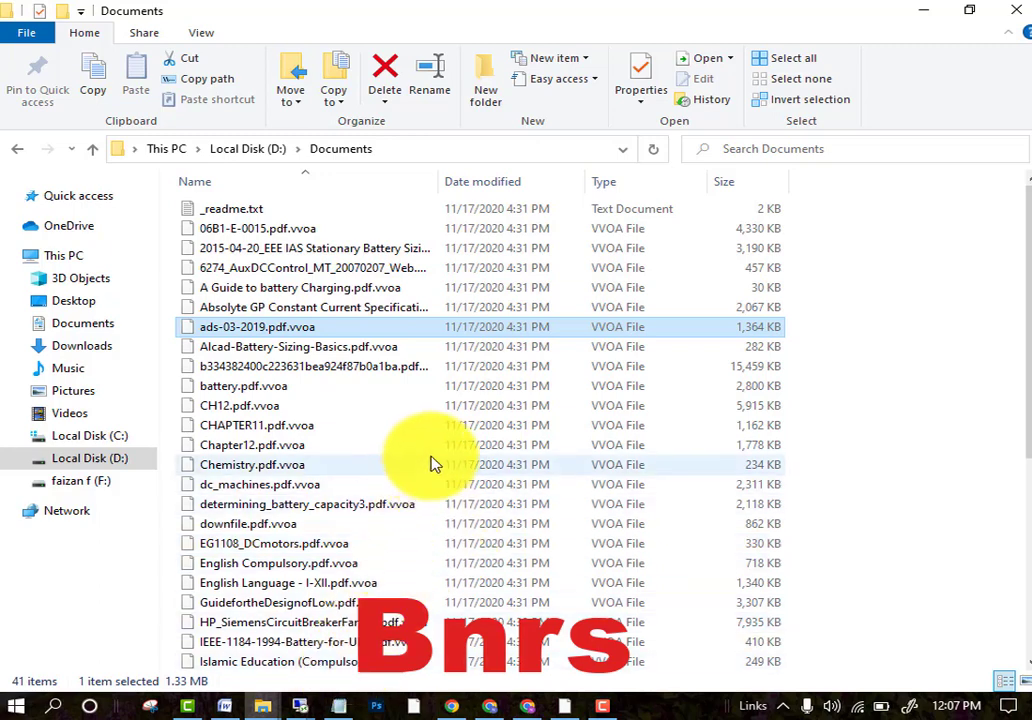
mouse_move(388, 435)
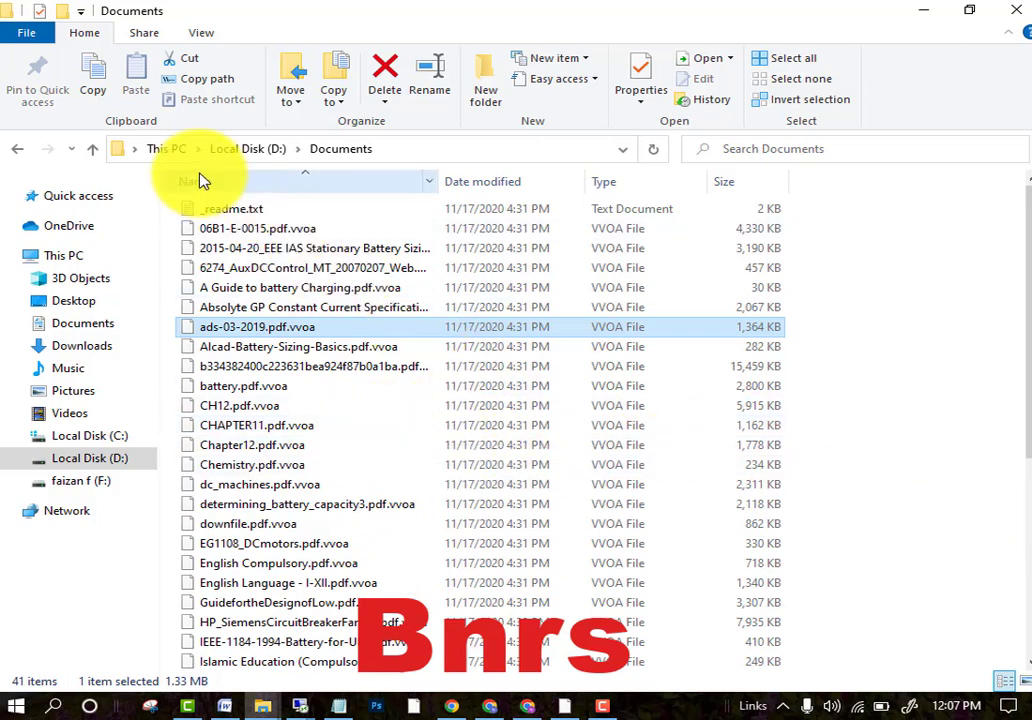
Step: Open the _readme.txt note, then find and launch Task Manager from a Start menu search
left_click(232, 208)
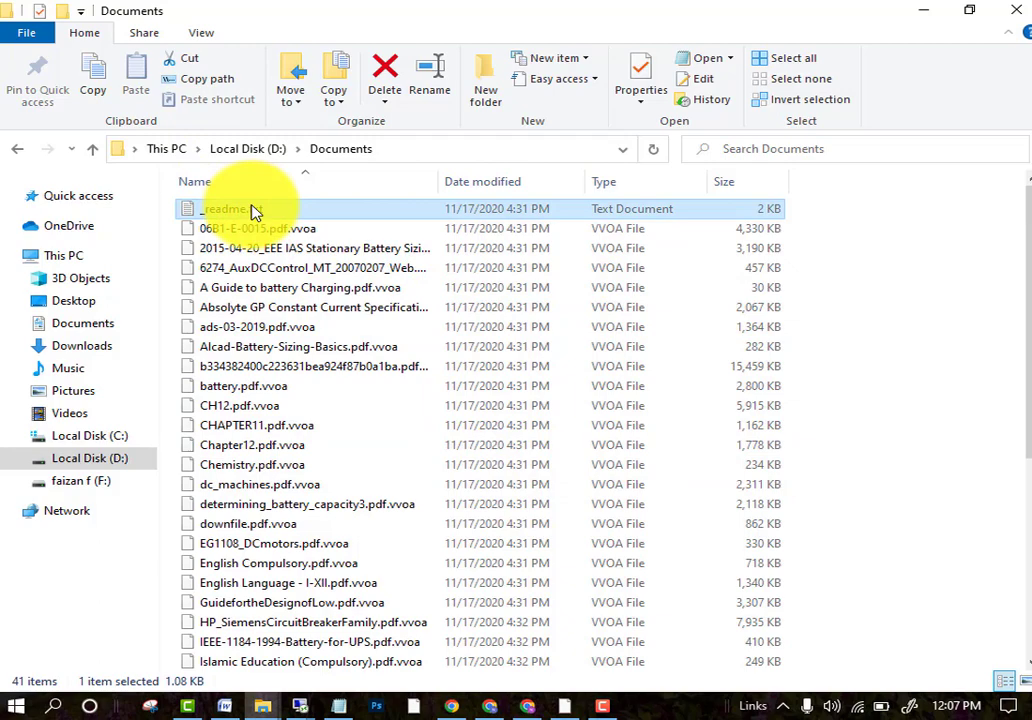
double_click(230, 208)
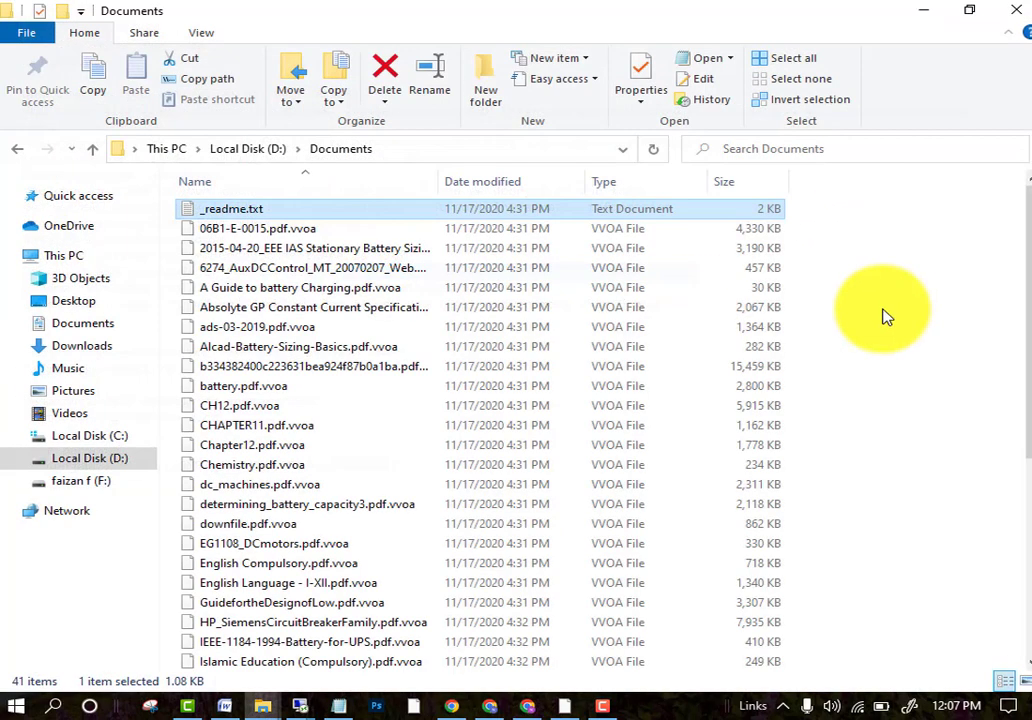
mouse_move(855, 670)
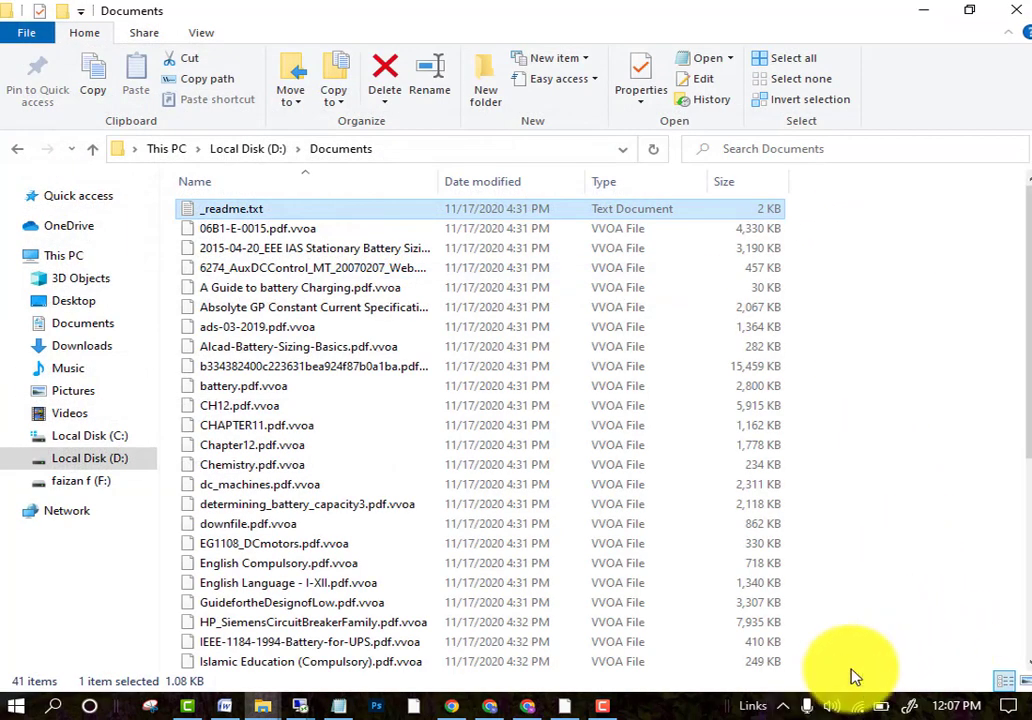
mouse_move(865, 663)
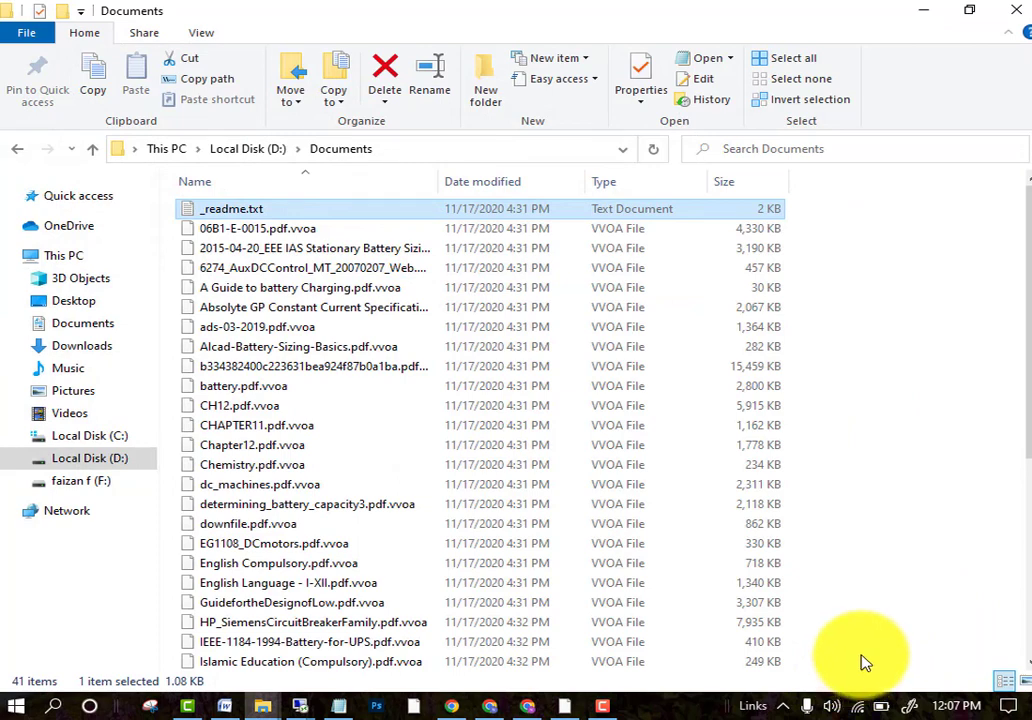
mouse_move(55, 705)
type("tas")
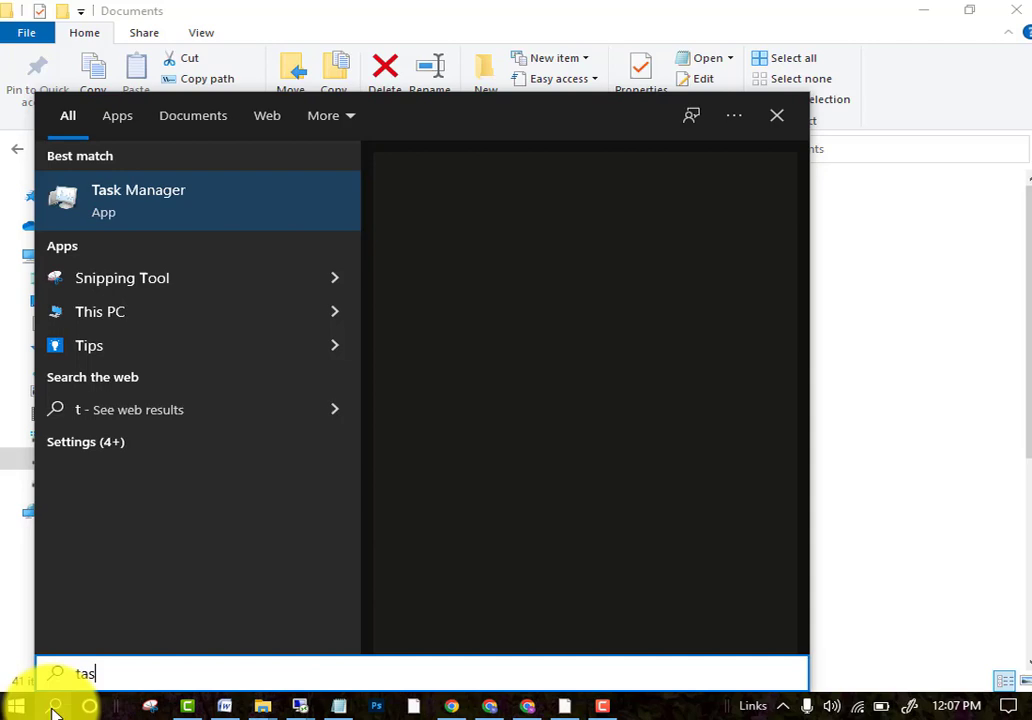
type("k")
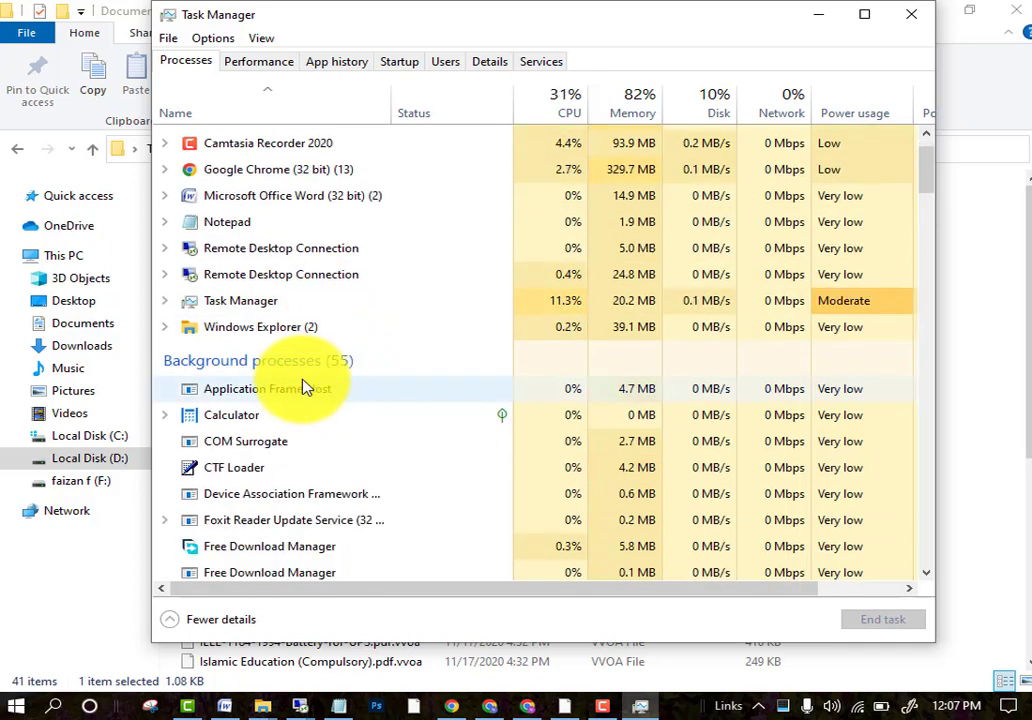
scroll("down", 3)
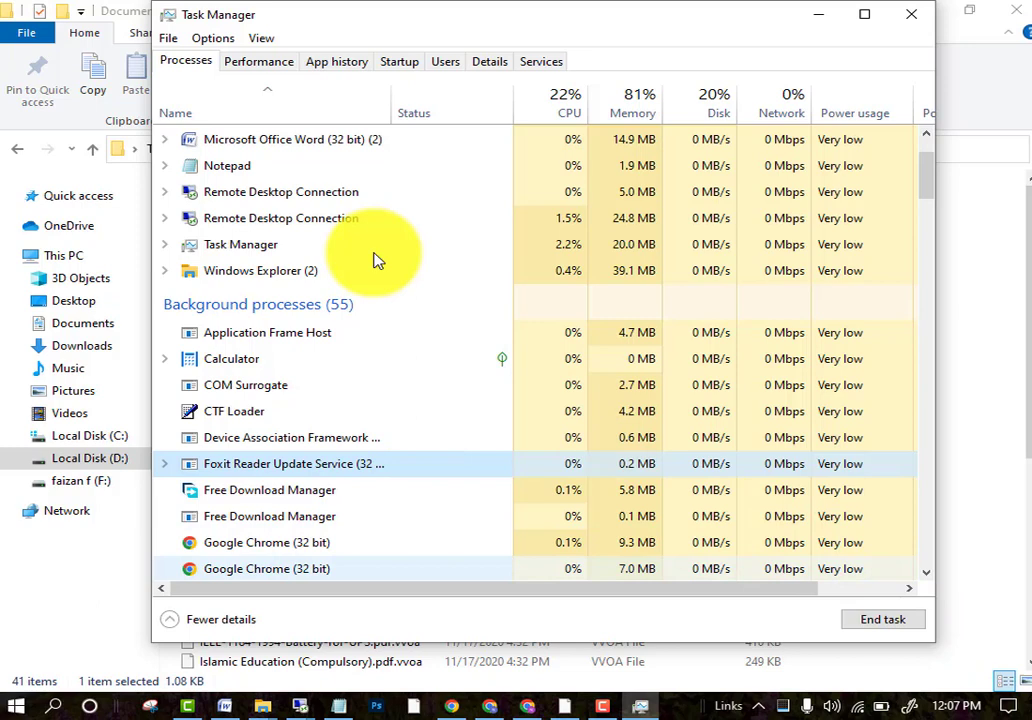
Step: Browse Task Manager's App history and Startup tabs, then return to the Processes list
left_click(336, 61)
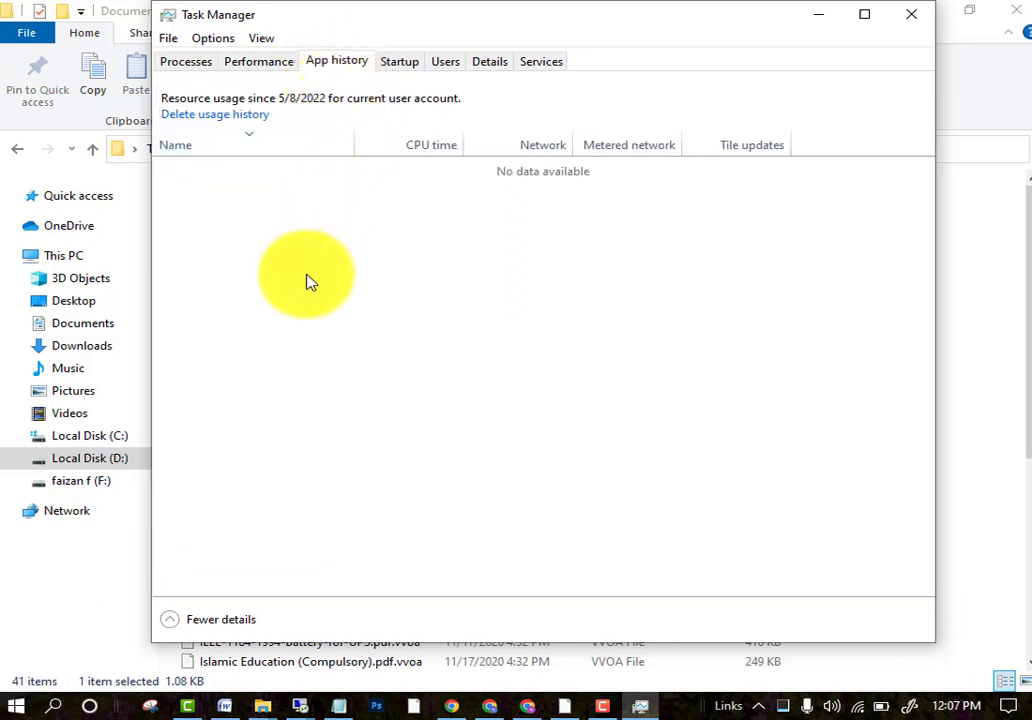
mouse_move(358, 68)
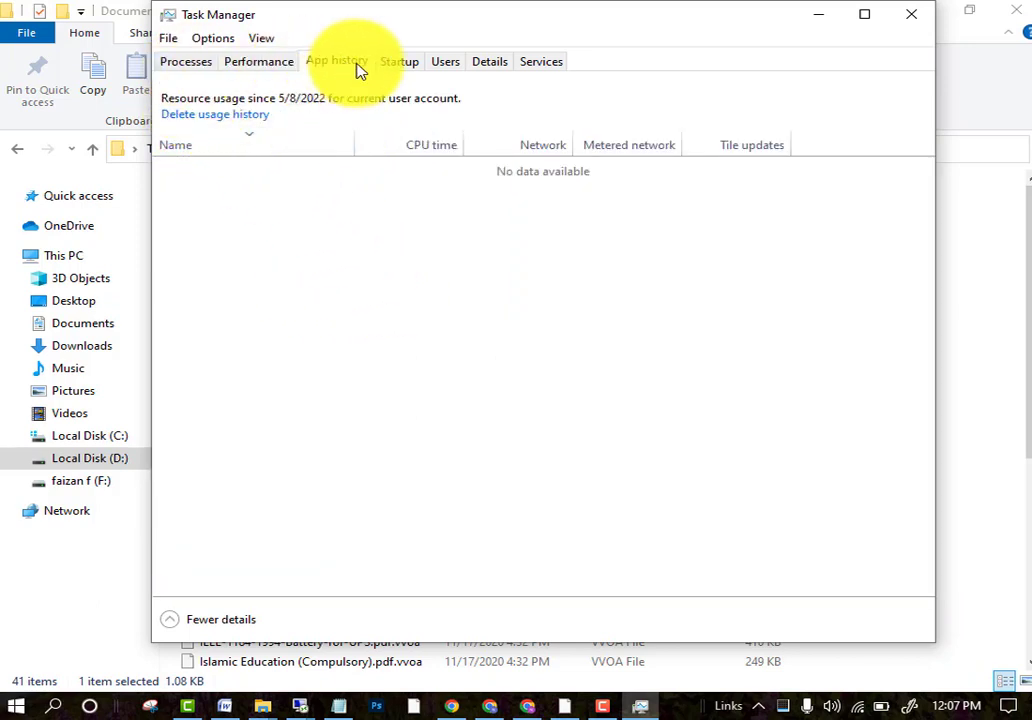
left_click(398, 61)
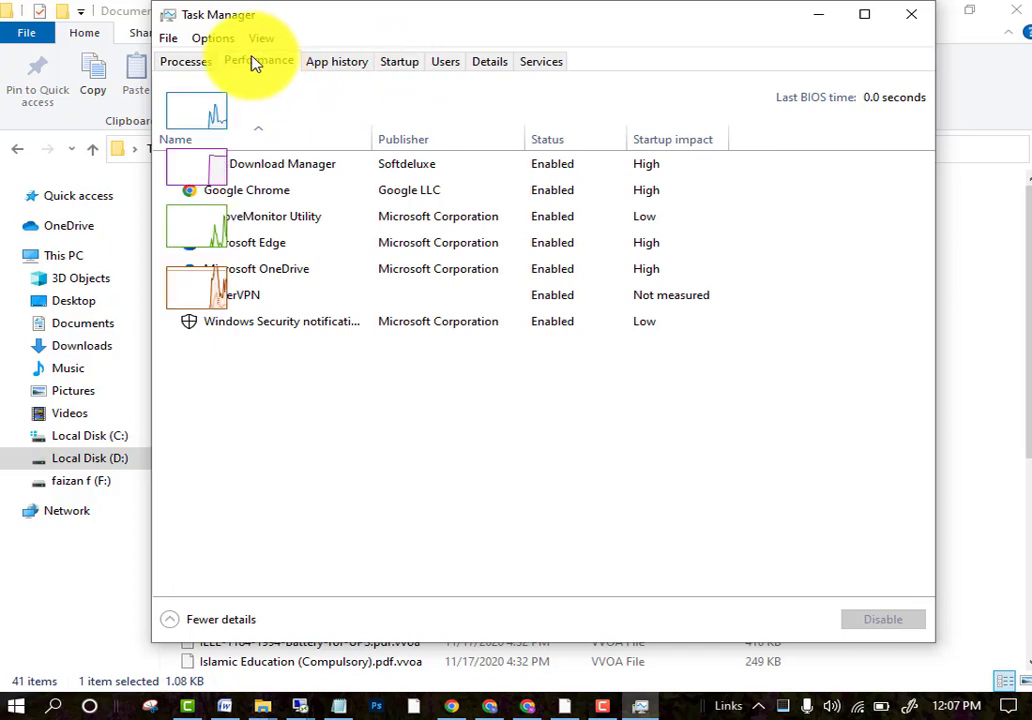
left_click(185, 61)
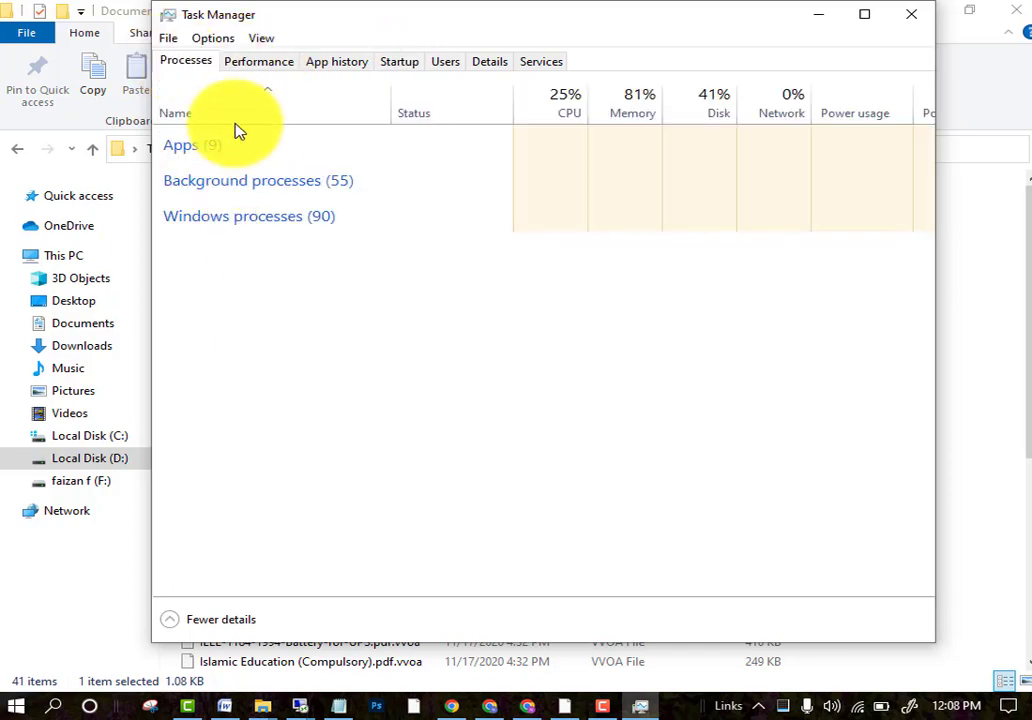
left_click(180, 144)
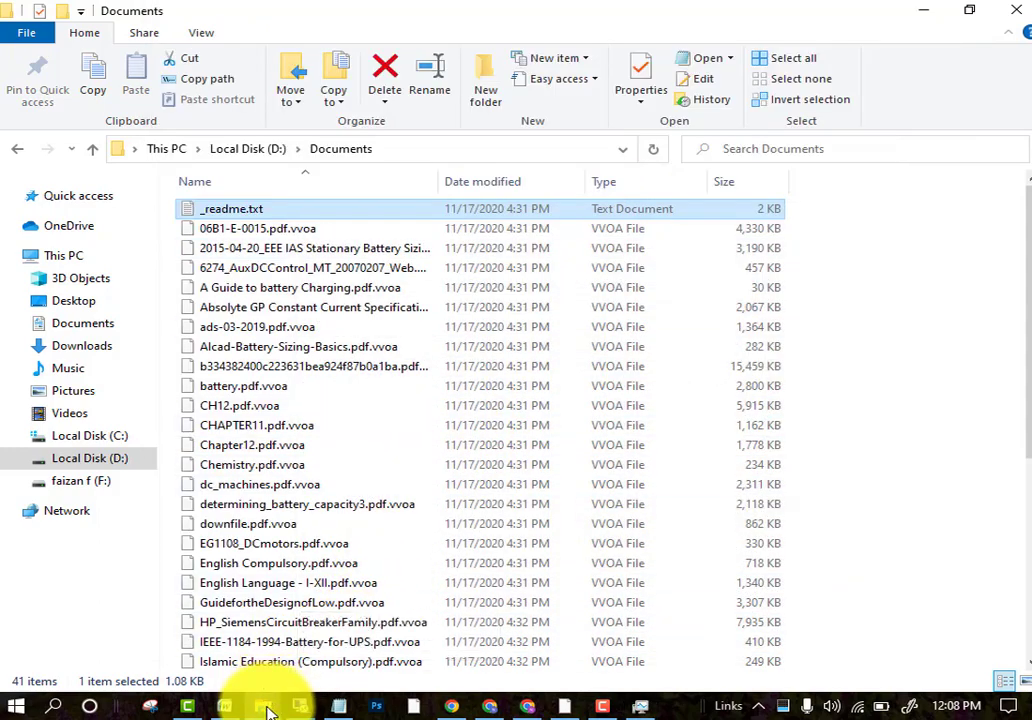
Step: Navigate C:\Windows\System32\drivers\etc and open the hosts file in Notepad
left_click(89, 435)
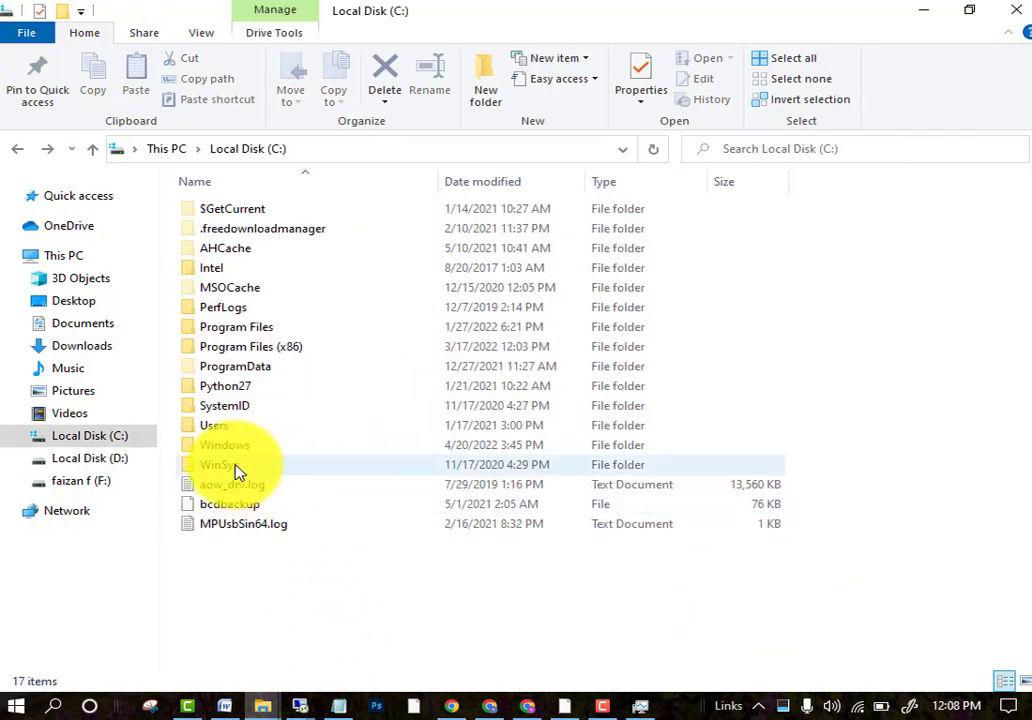
double_click(225, 444)
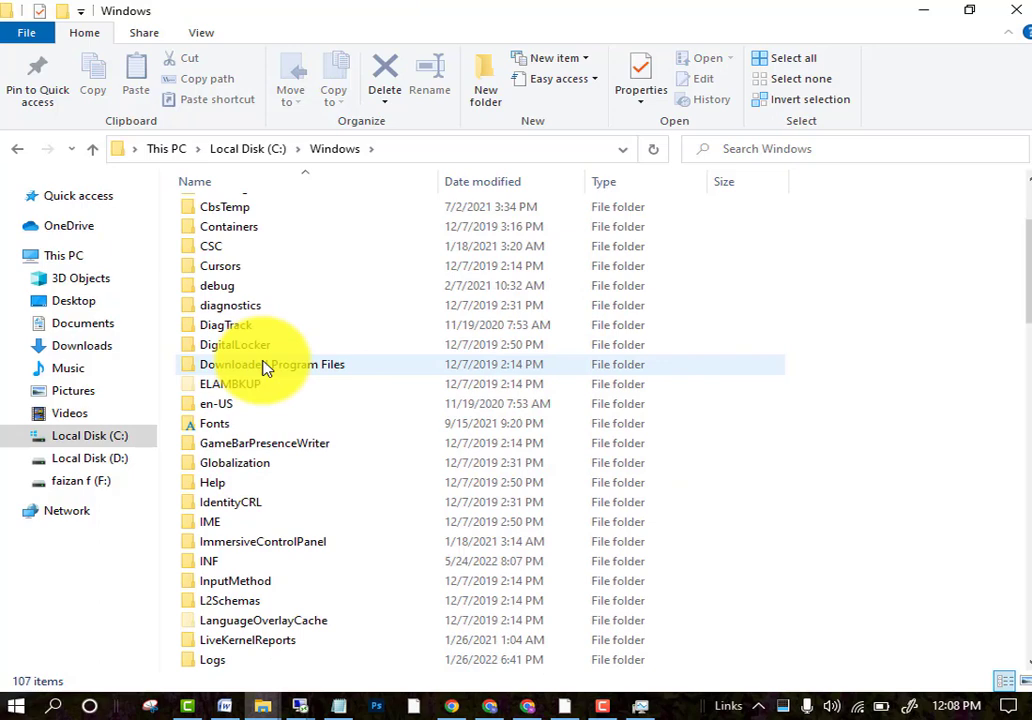
scroll("down", 3)
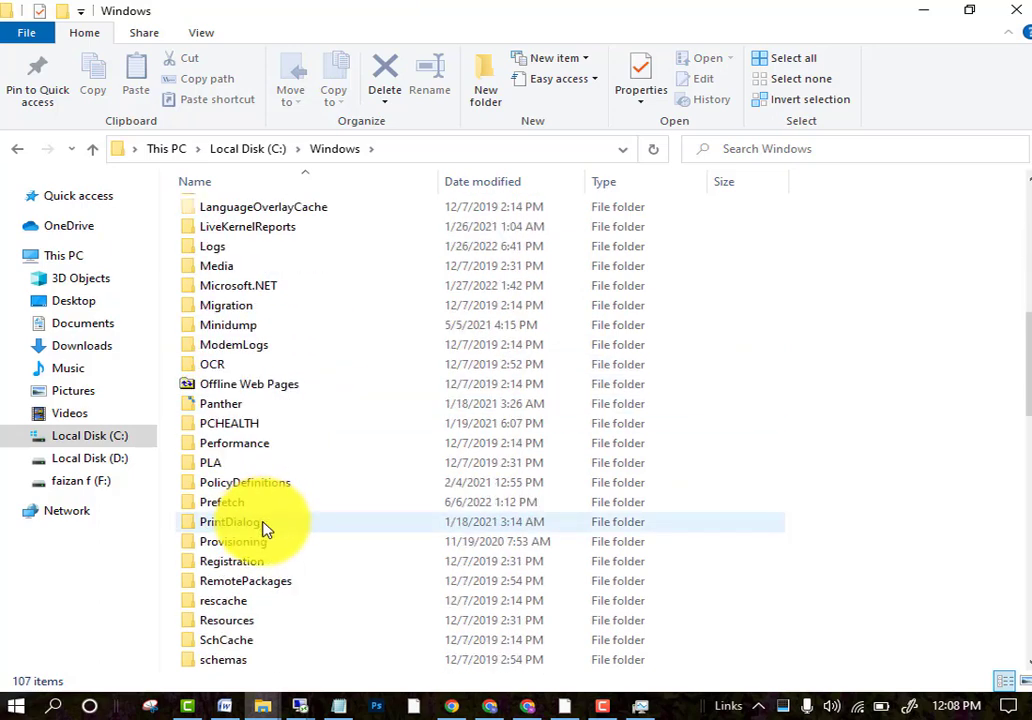
scroll("down", 3)
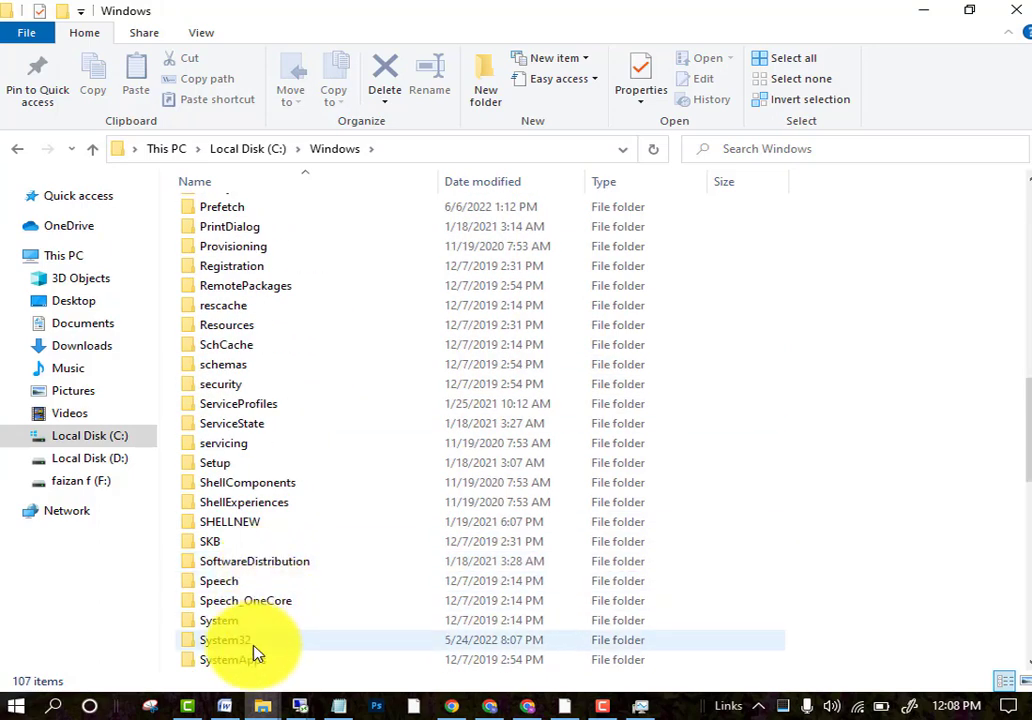
double_click(226, 639)
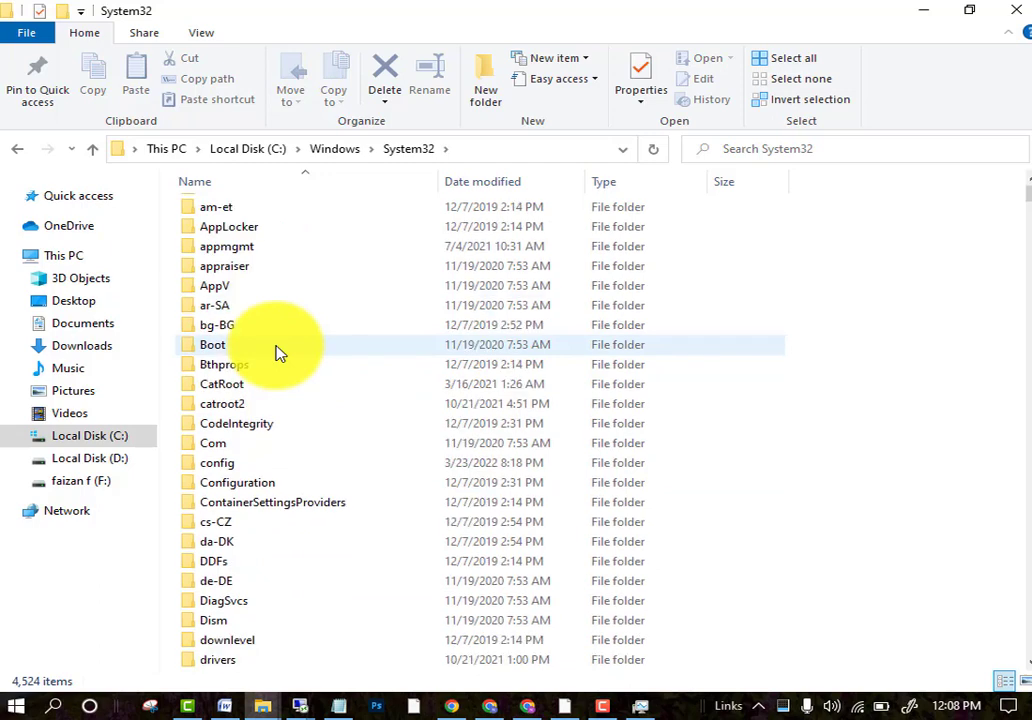
scroll("up", 3)
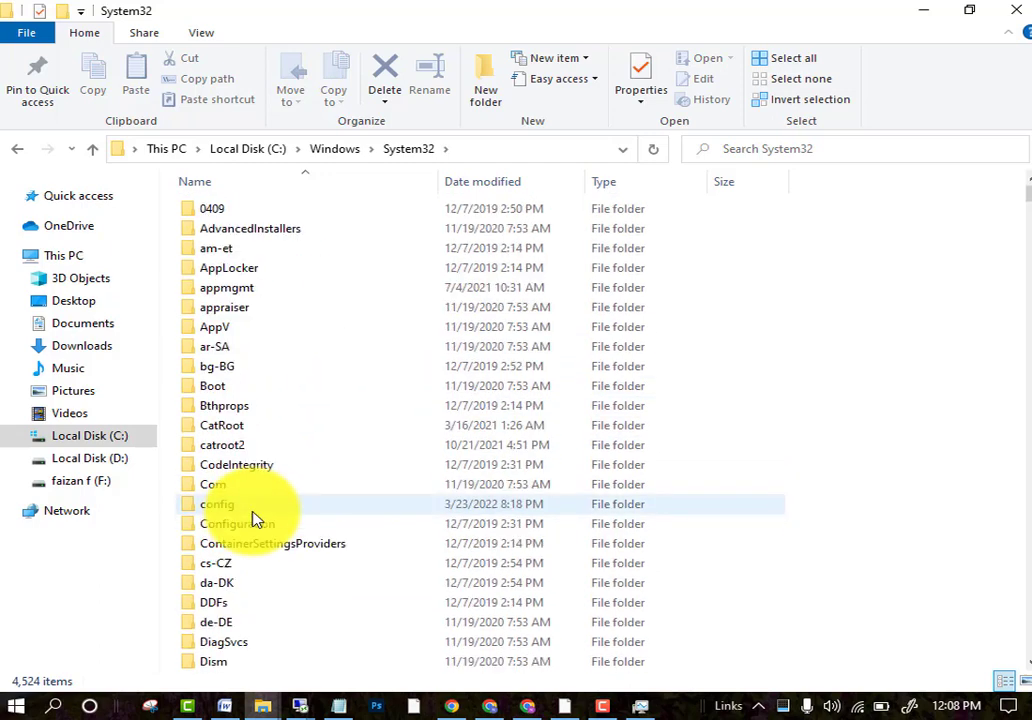
scroll("down", 3)
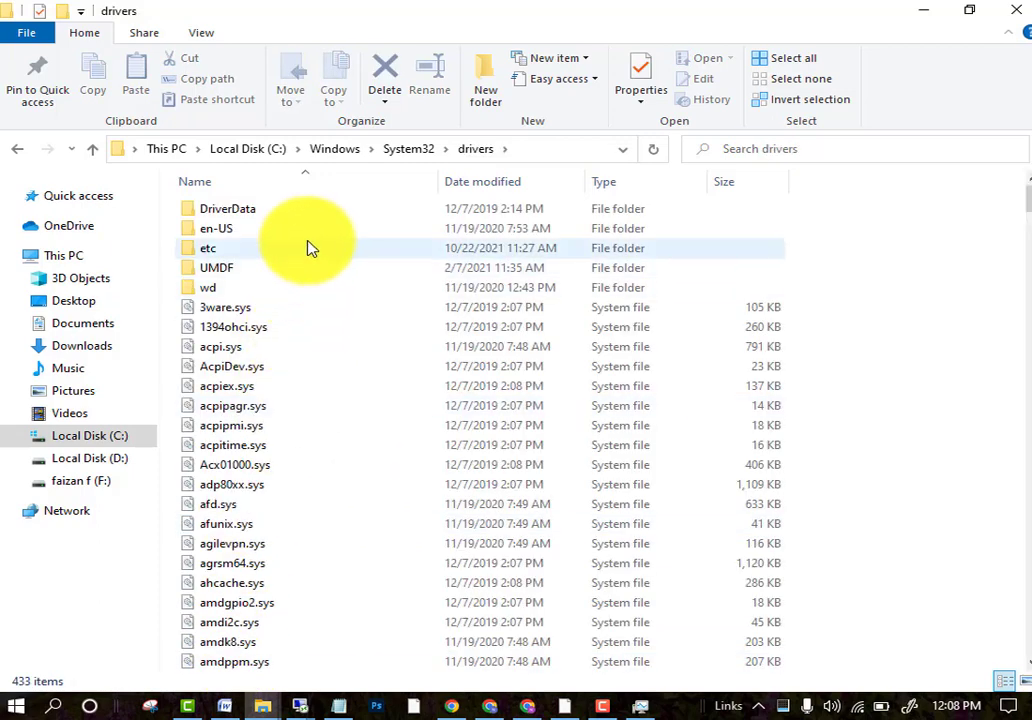
double_click(208, 248)
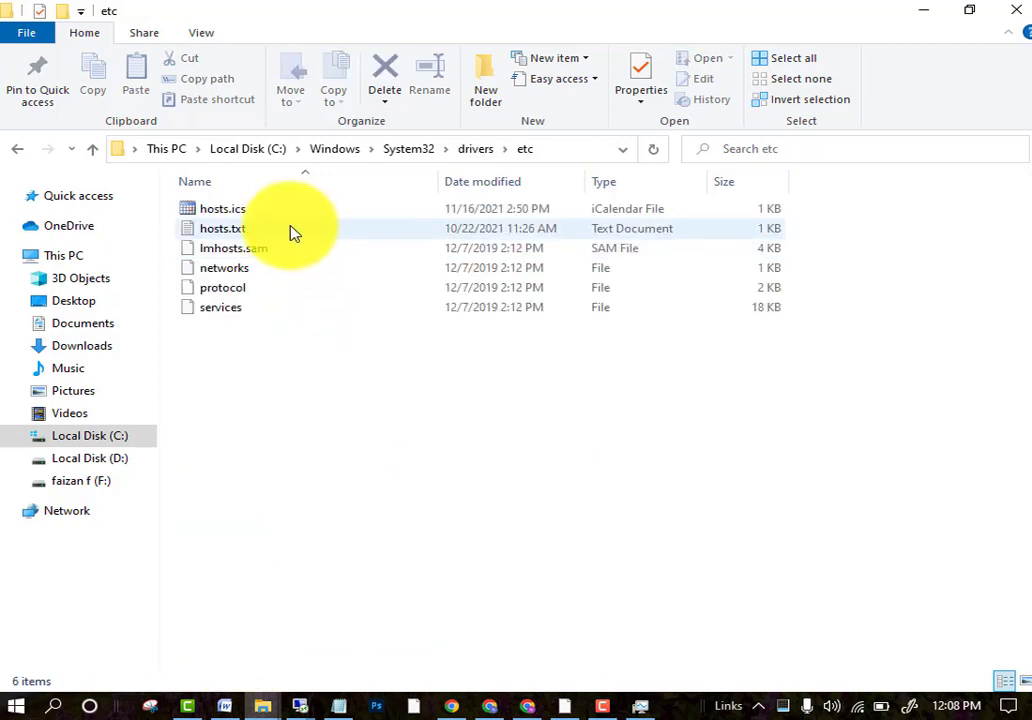
double_click(222, 228)
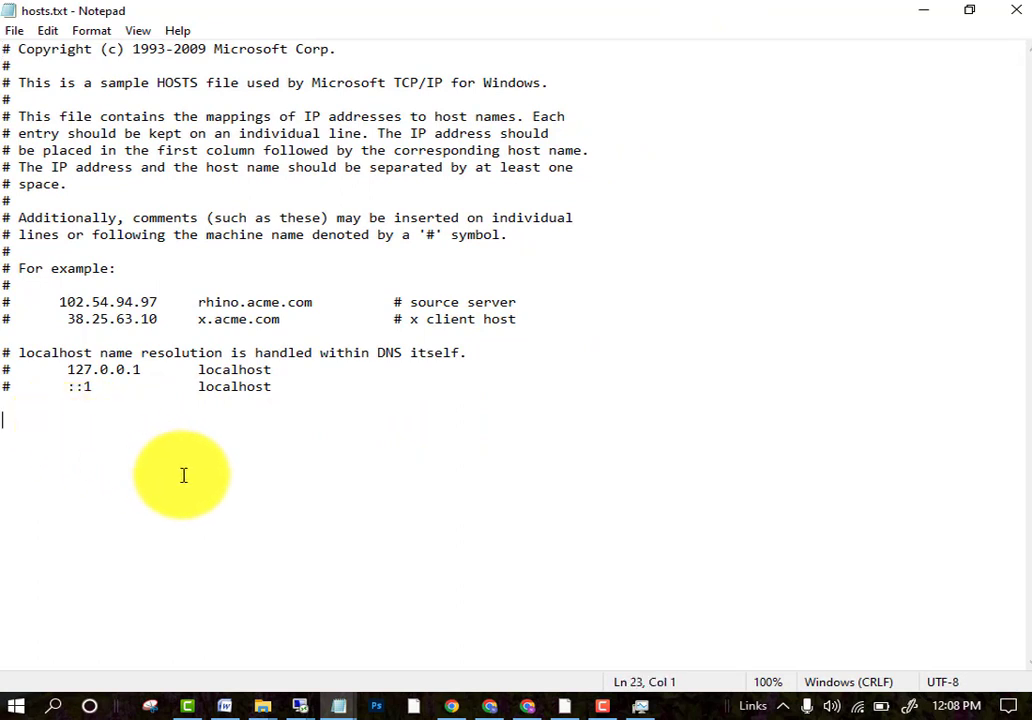
mouse_move(233, 505)
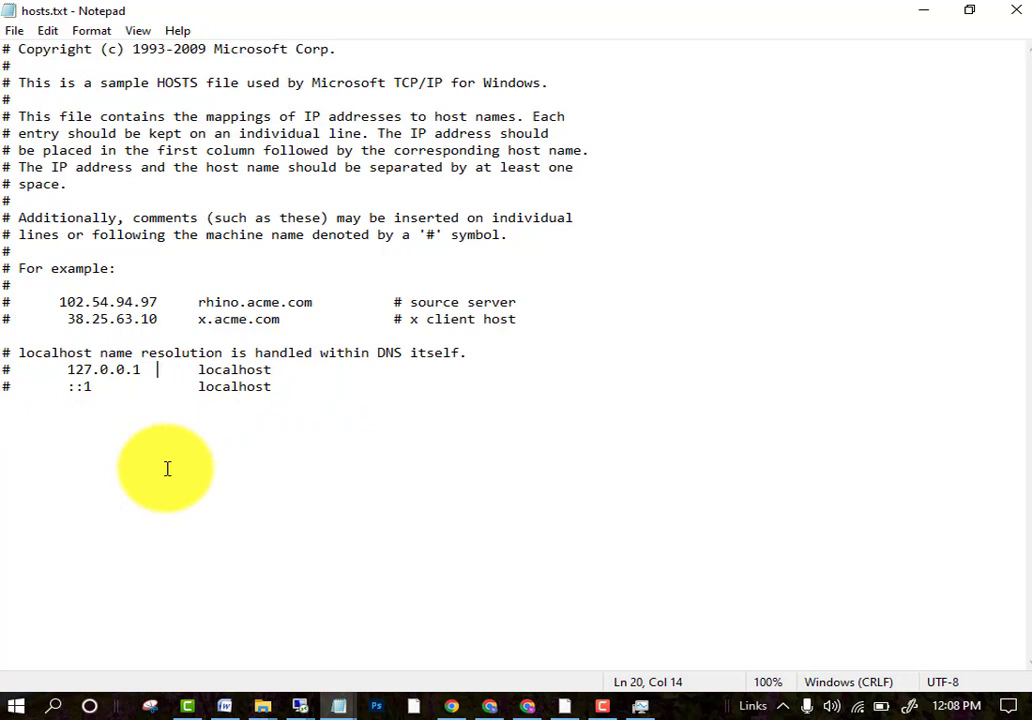
mouse_move(323, 400)
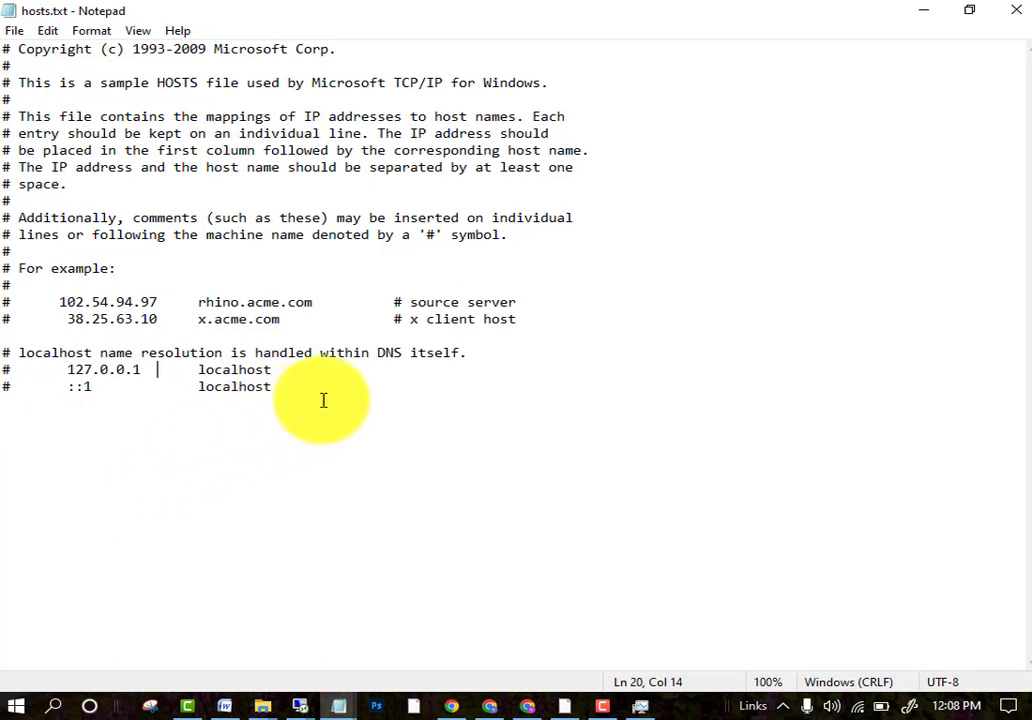
Step: Place the cursor after the last localhost line and drag-select back over the default entries
left_click(270, 386)
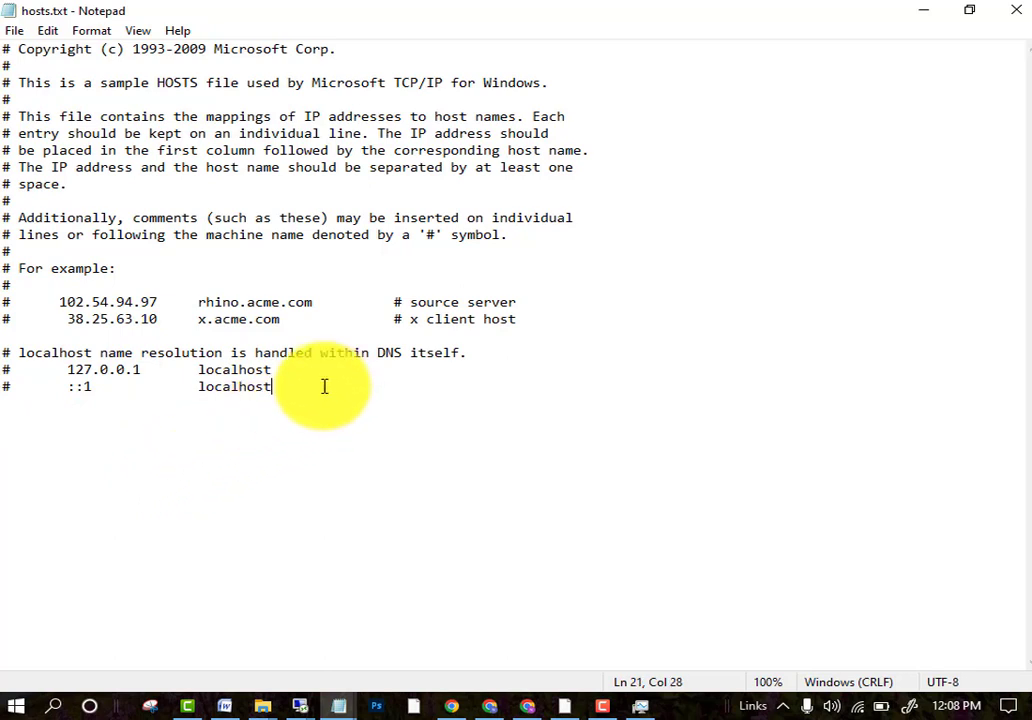
left_click_drag(324, 386, 60, 352)
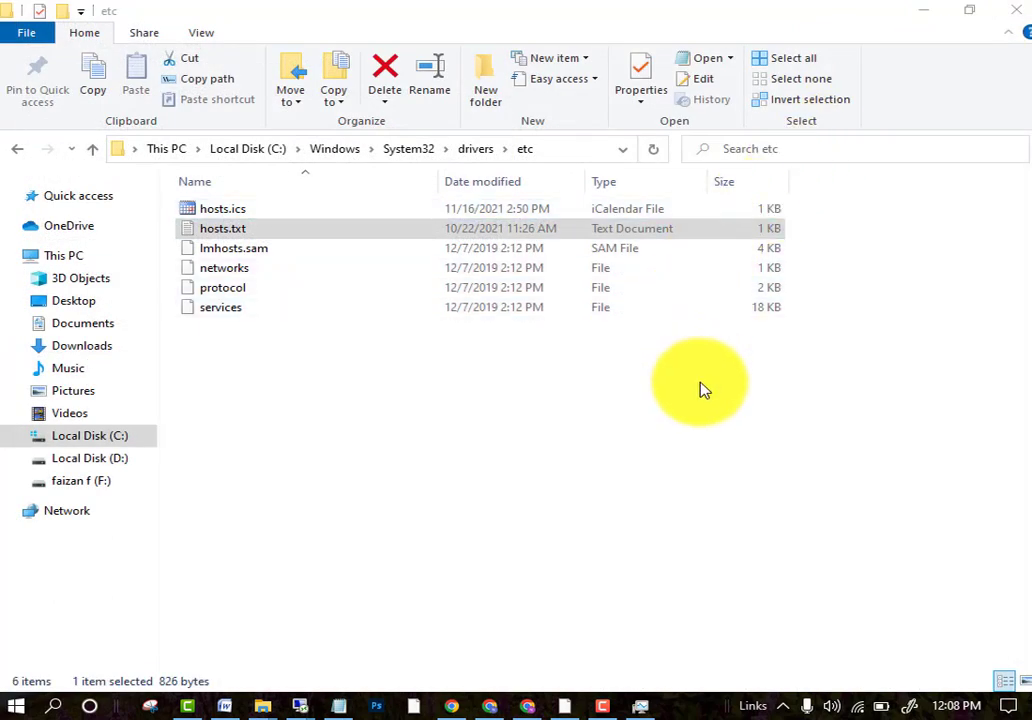
mouse_move(715, 435)
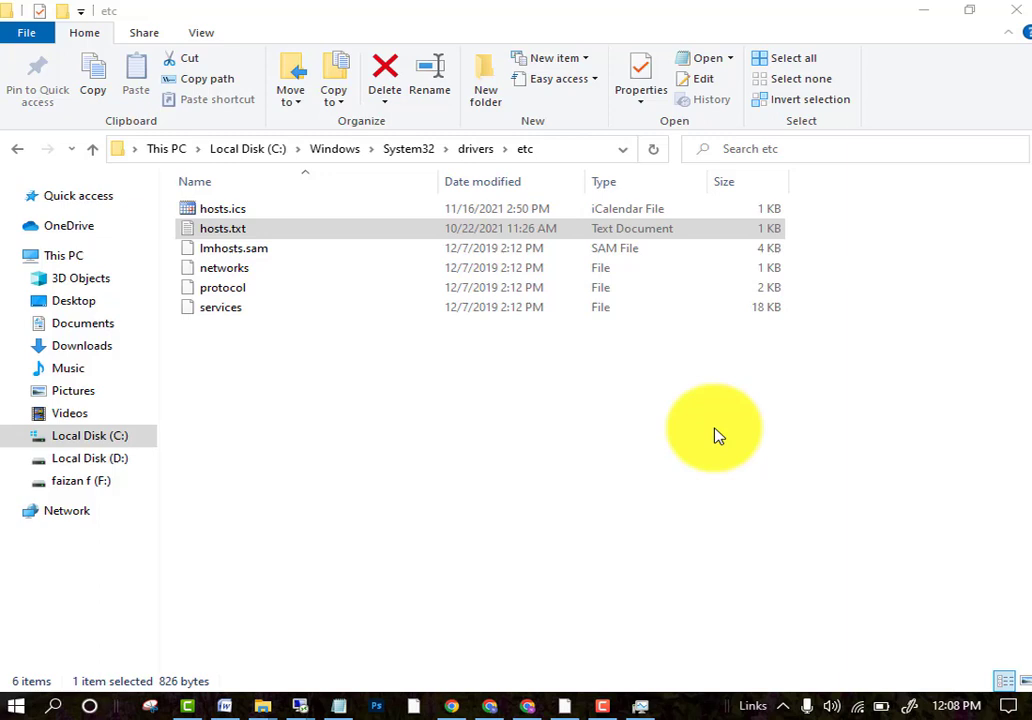
mouse_move(585, 470)
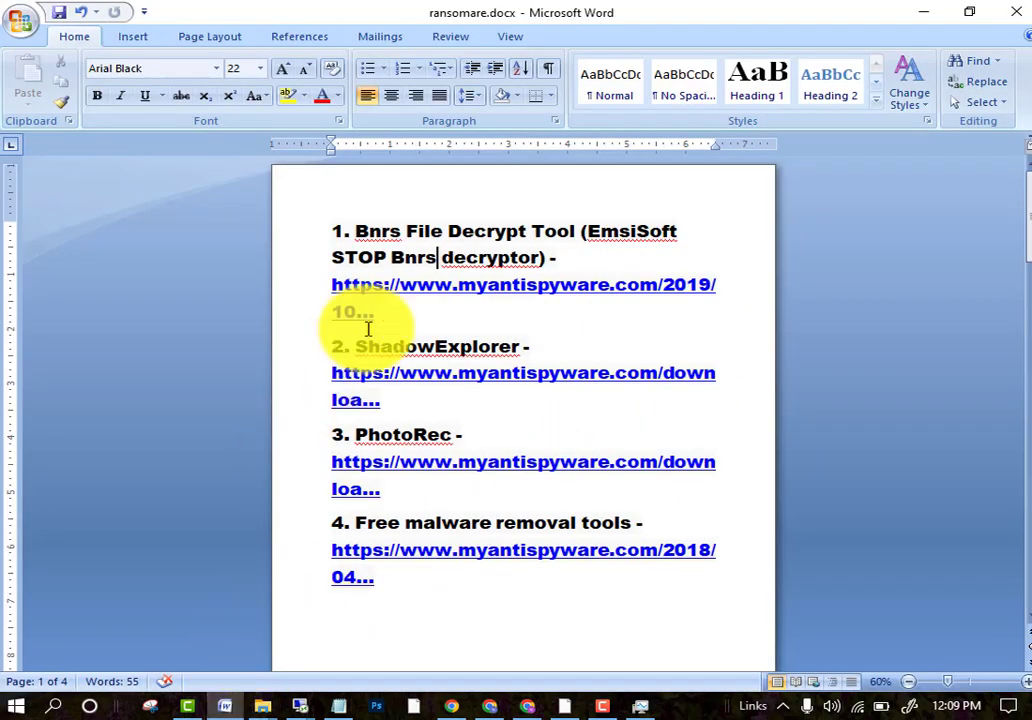
mouse_move(407, 285)
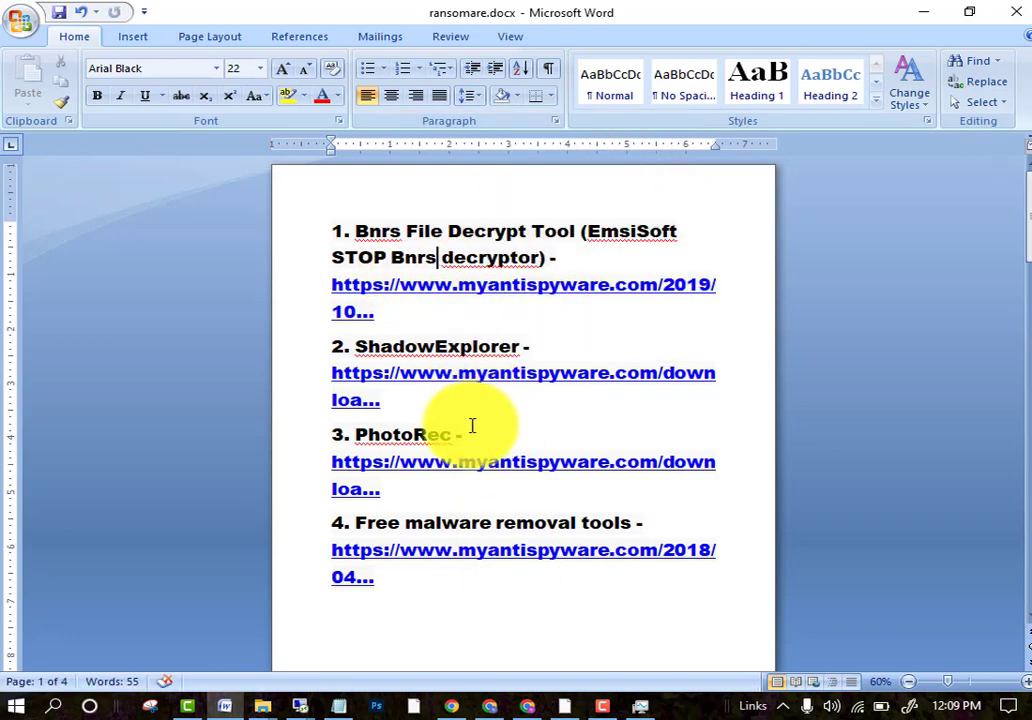
mouse_move(630, 522)
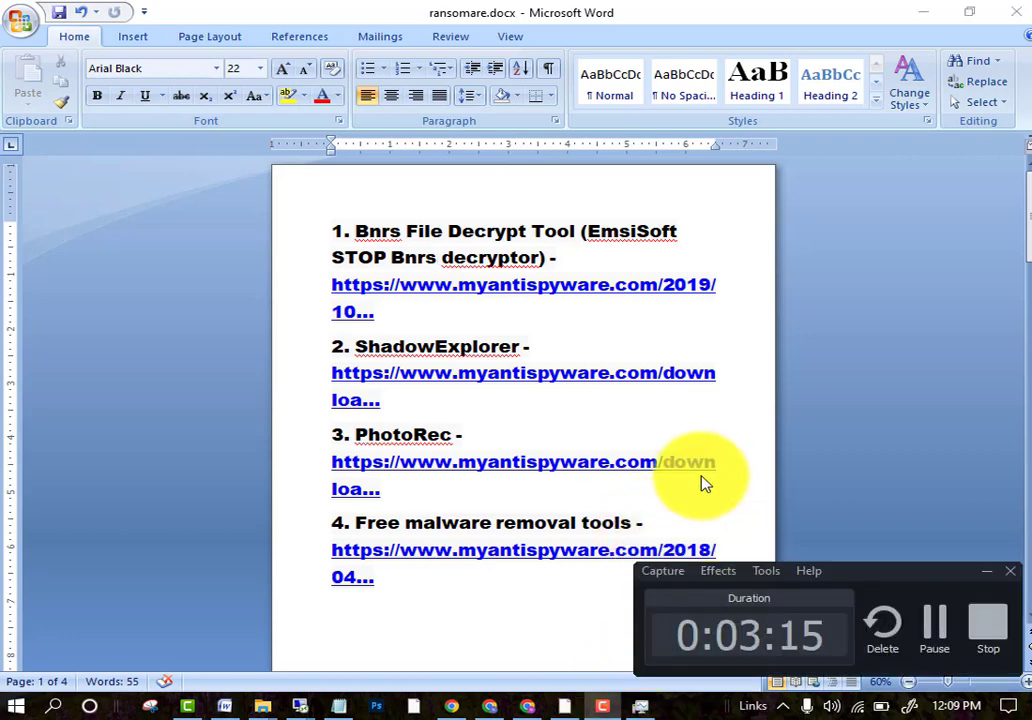
mouse_move(820, 540)
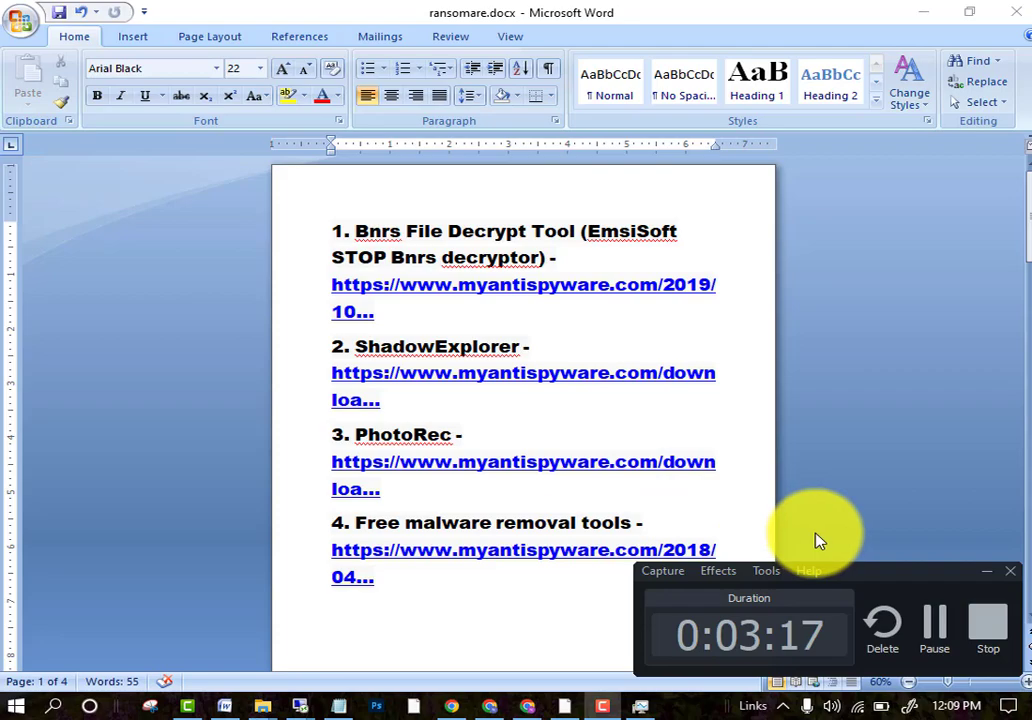